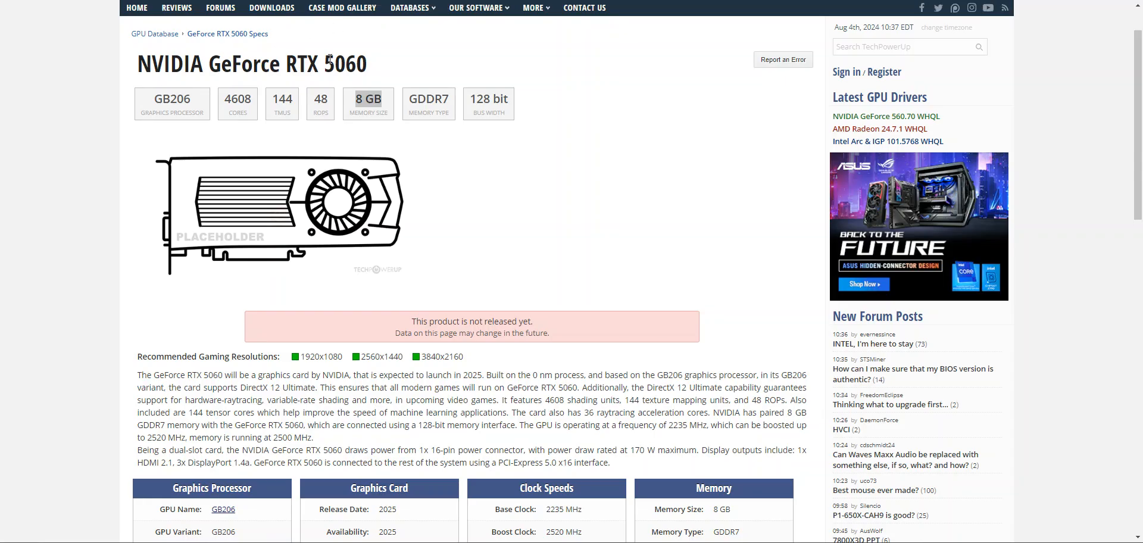
Step: Highlight the model digits in the RTX 5060 card title
double_click(334, 64)
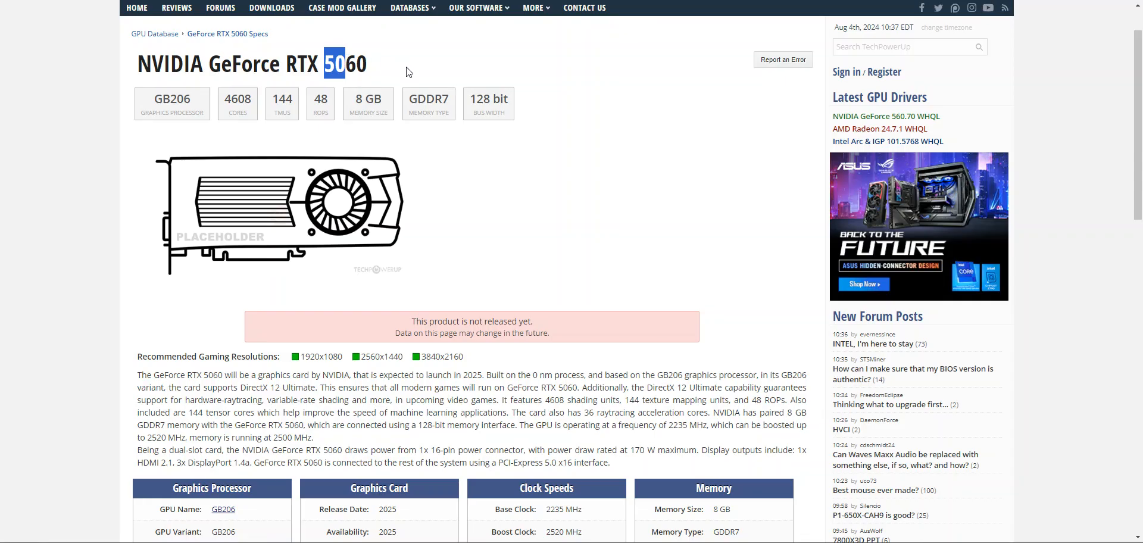
mouse_move(406, 68)
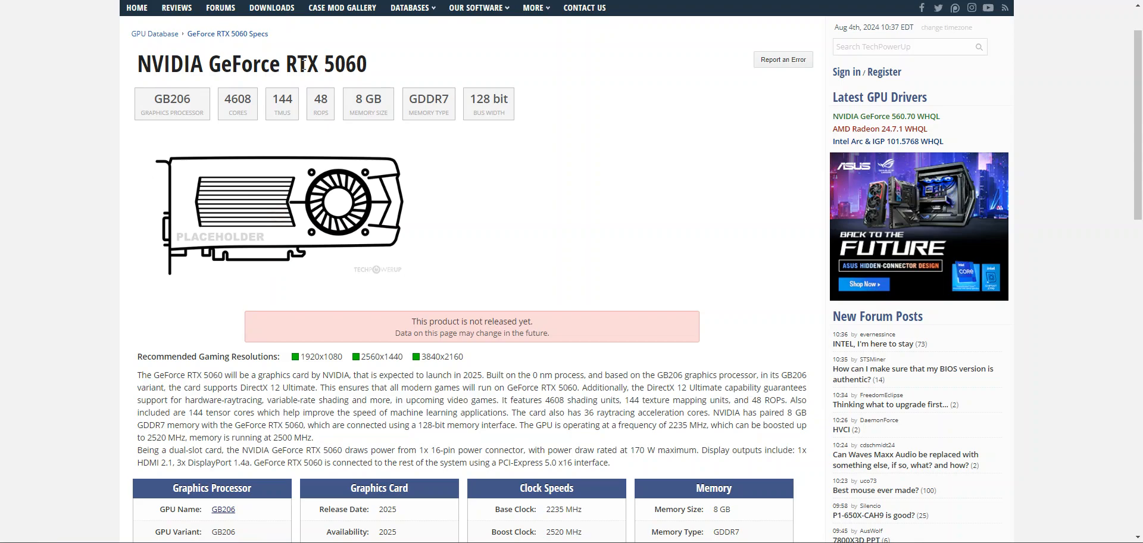
mouse_move(698, 369)
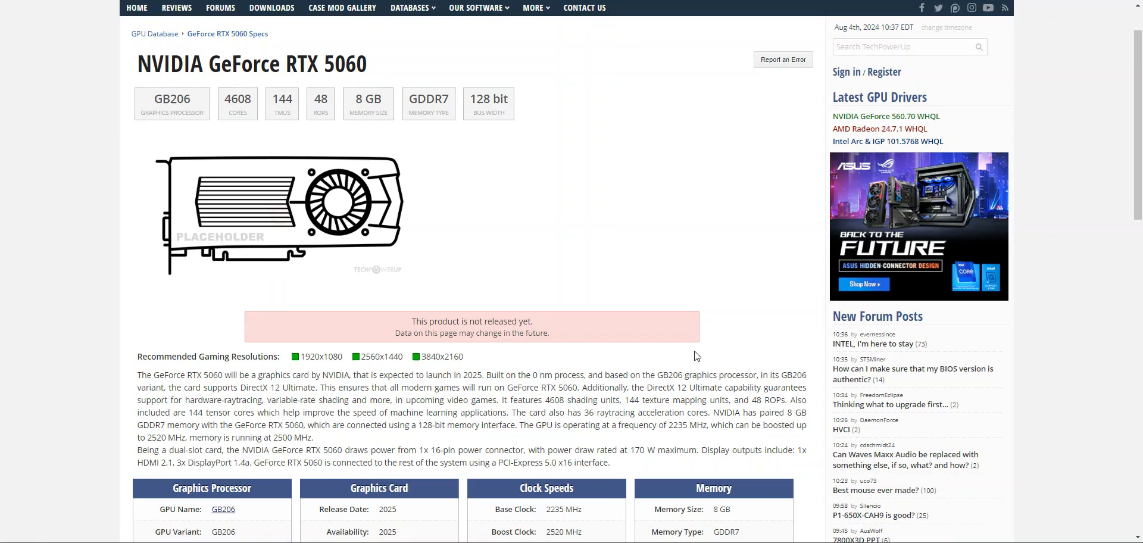
mouse_move(613, 318)
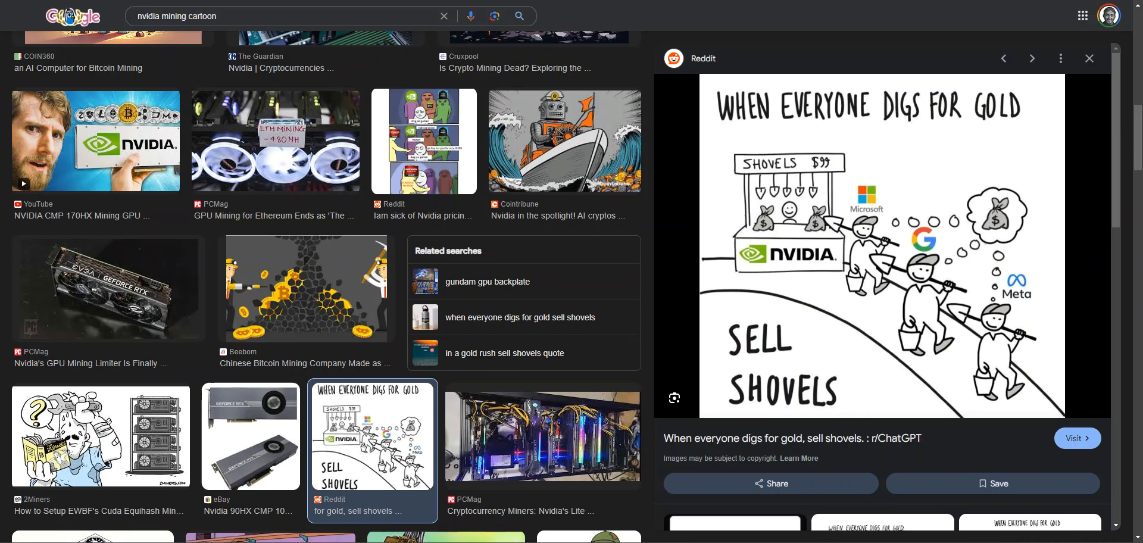
mouse_move(1061, 298)
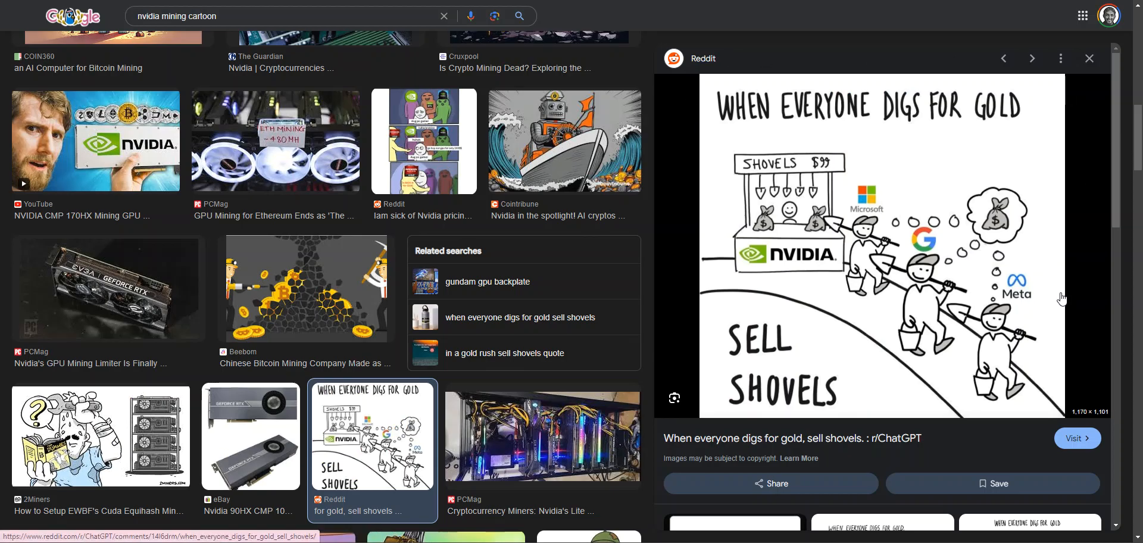
mouse_move(698, 75)
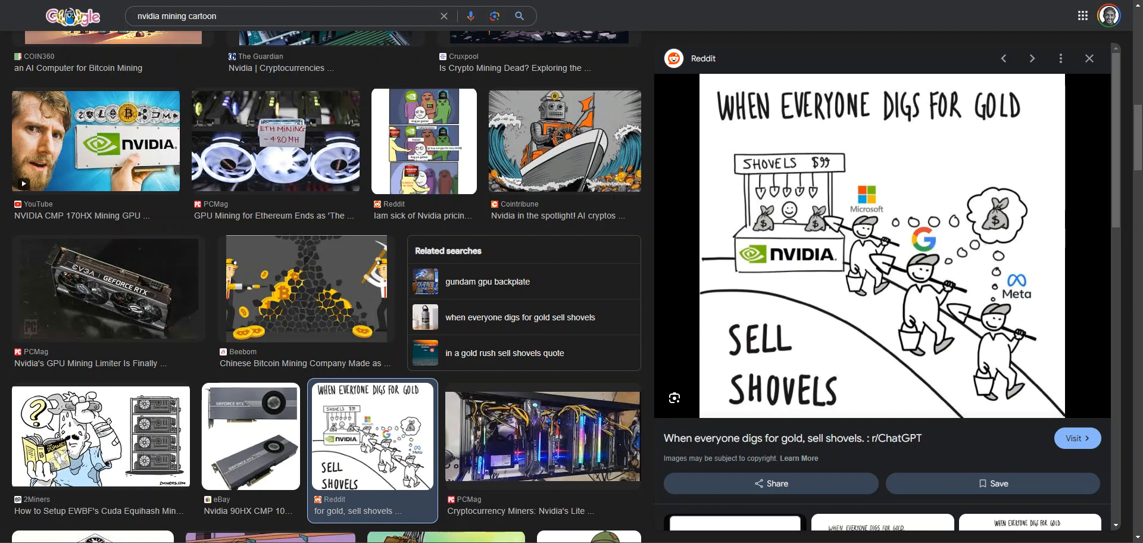
mouse_move(858, 273)
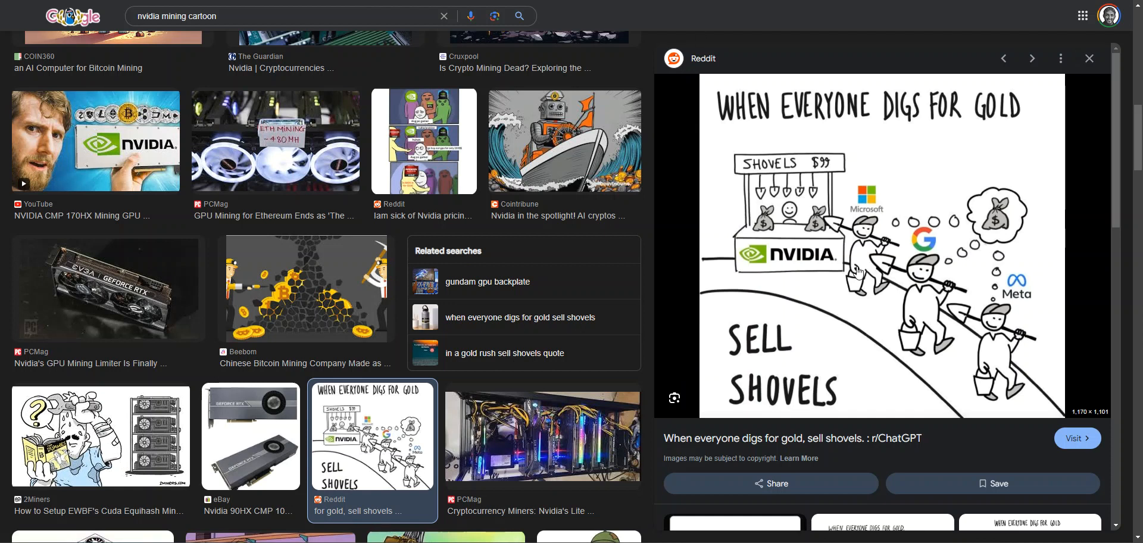
mouse_move(848, 282)
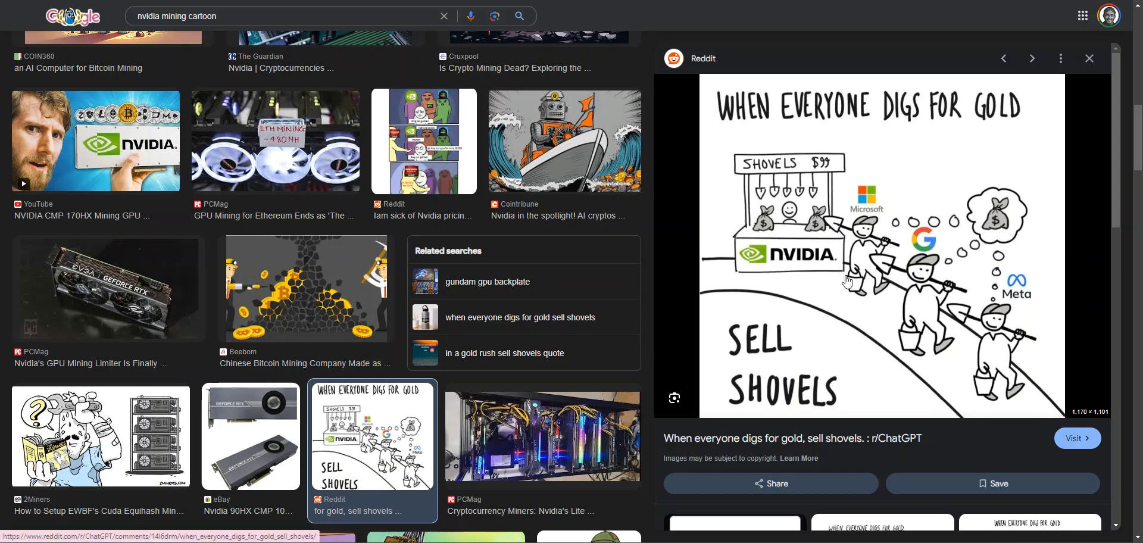
mouse_move(802, 219)
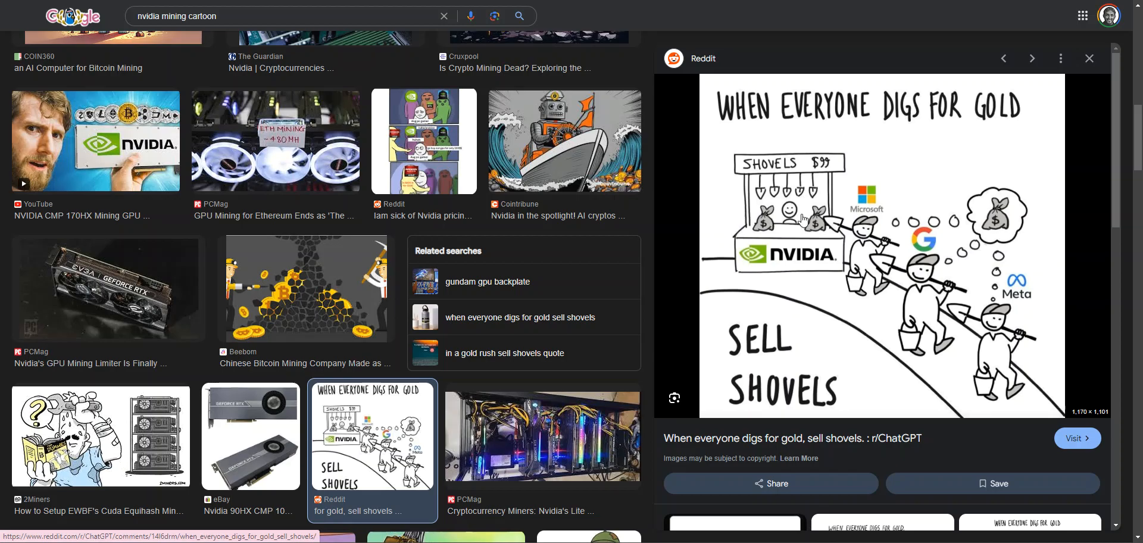
mouse_move(936, 284)
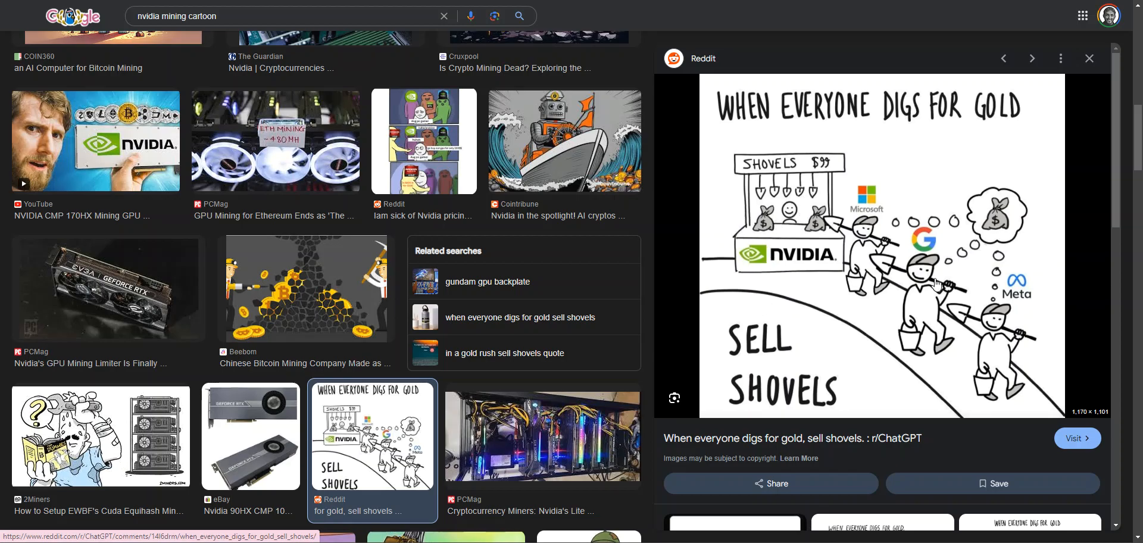
mouse_move(962, 327)
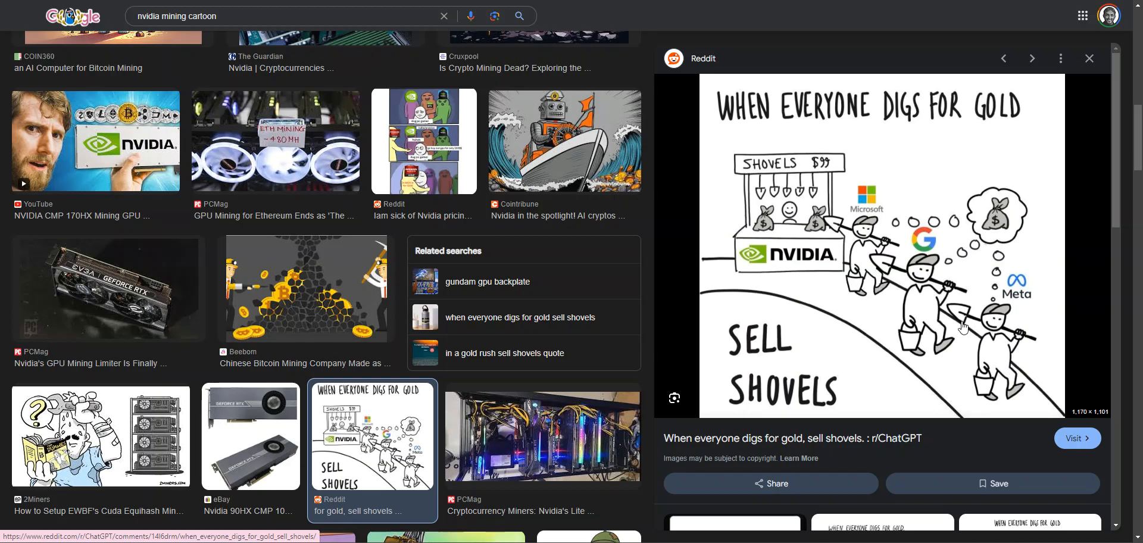
mouse_move(1011, 381)
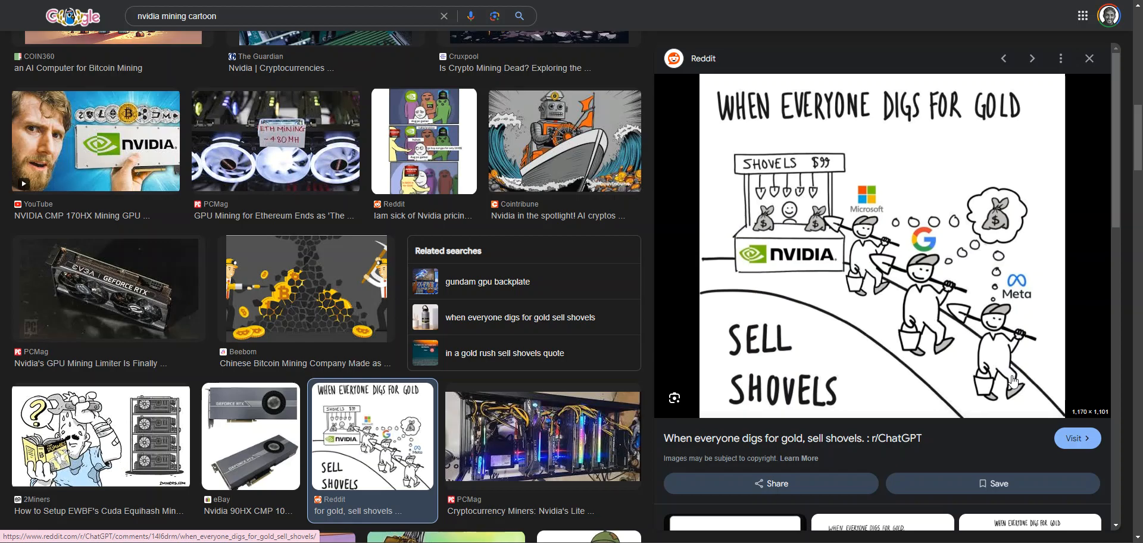
mouse_move(793, 257)
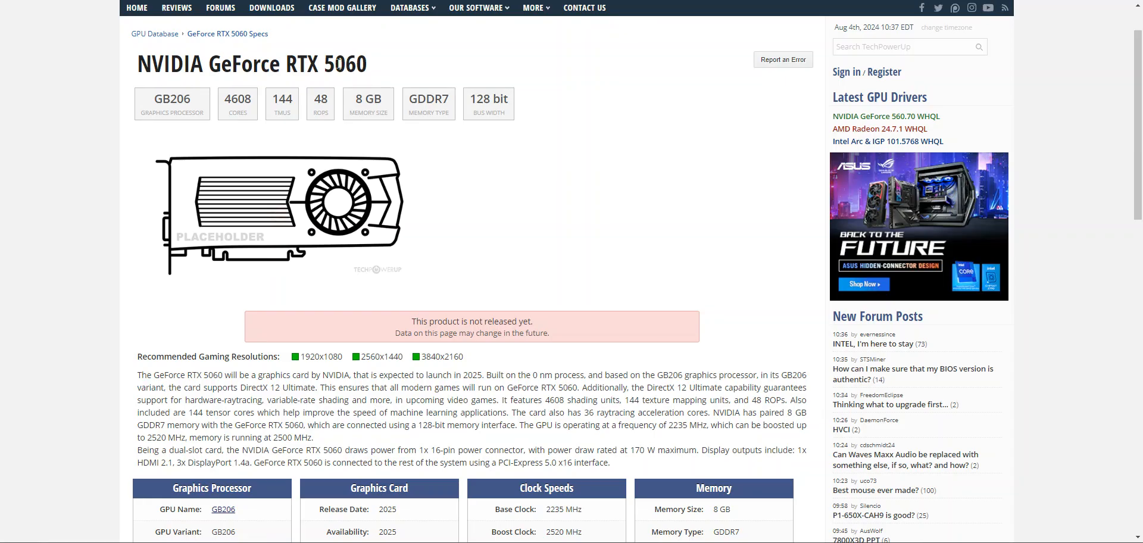
Step: Highlight the 8 GB memory size, then scroll to the spec tables and highlight CUDA 9.1
double_click(336, 63)
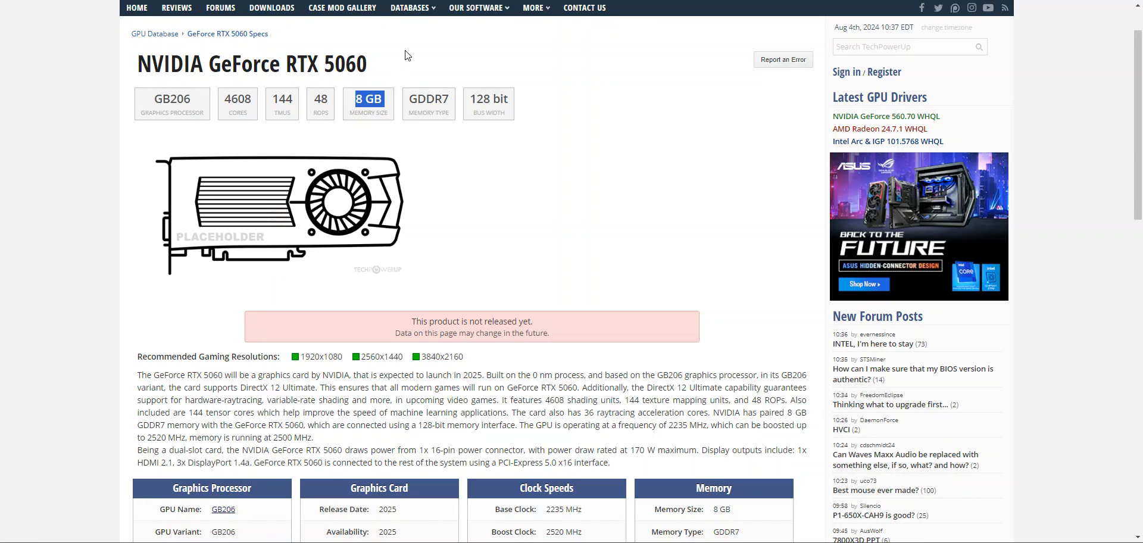
scroll(down, 3)
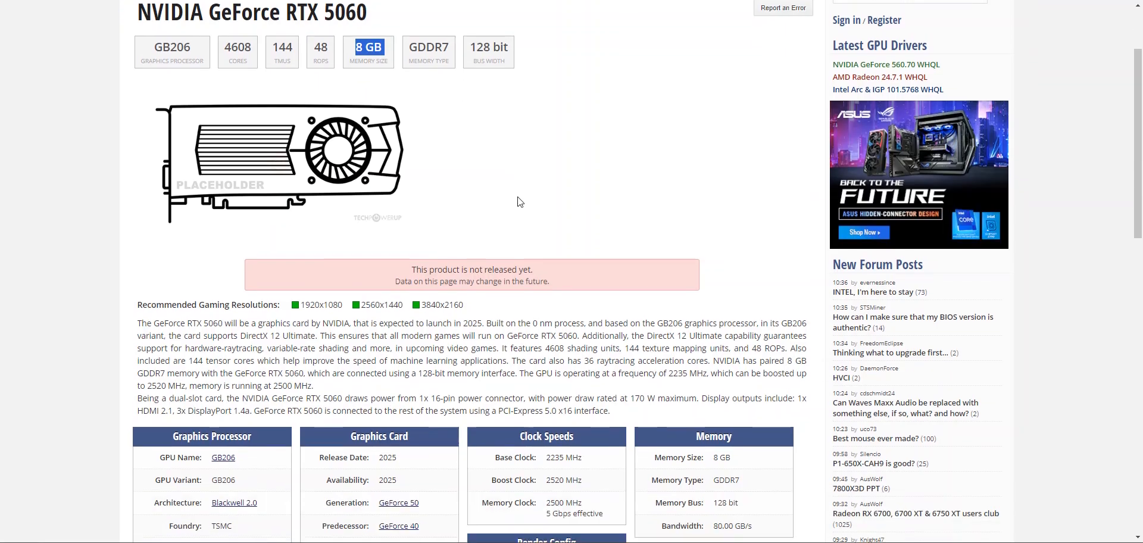
scroll(down, 3)
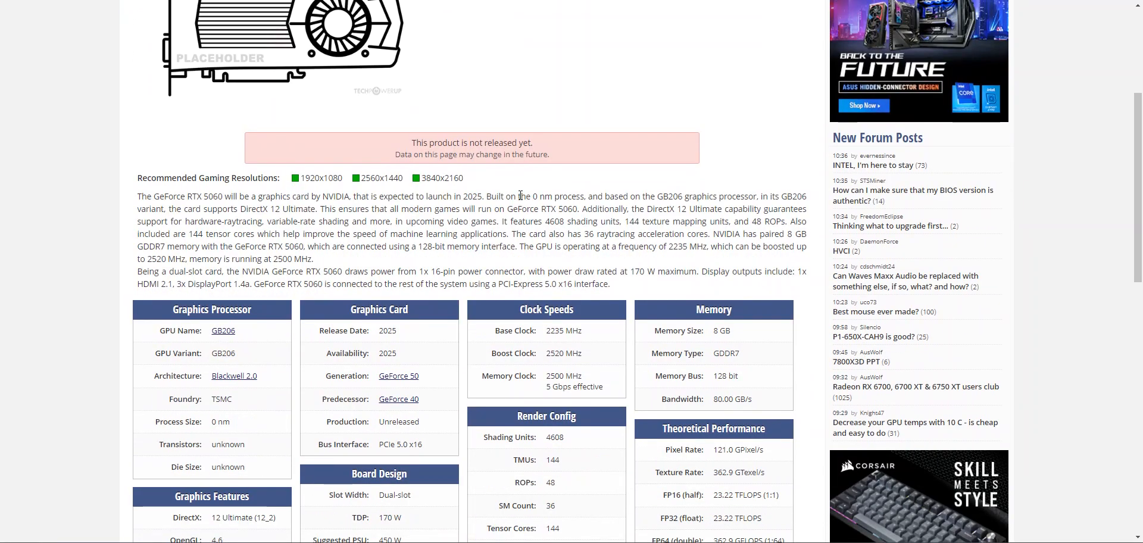
scroll(down, 3)
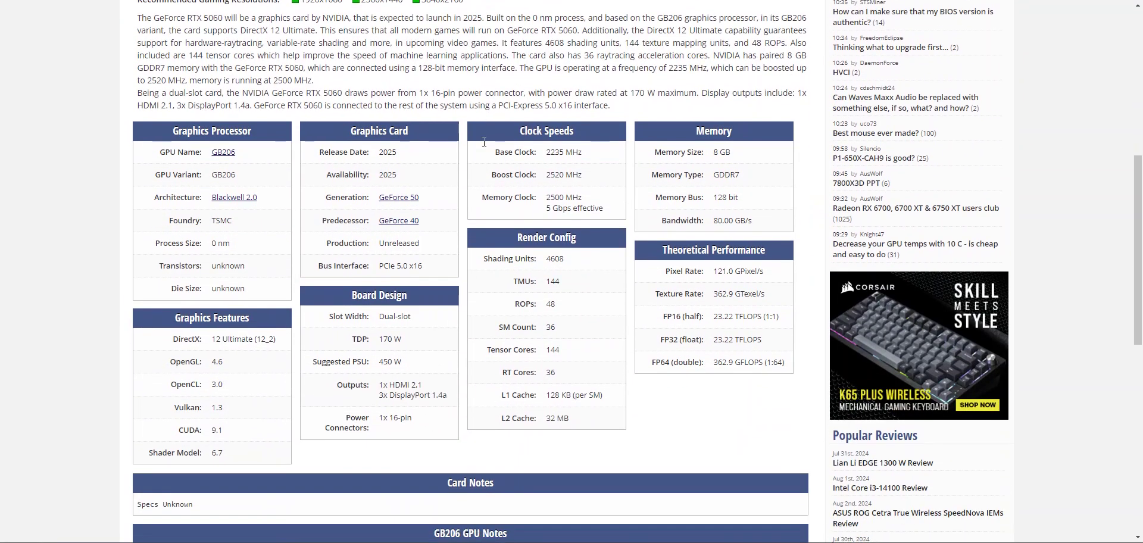
scroll(down, 3)
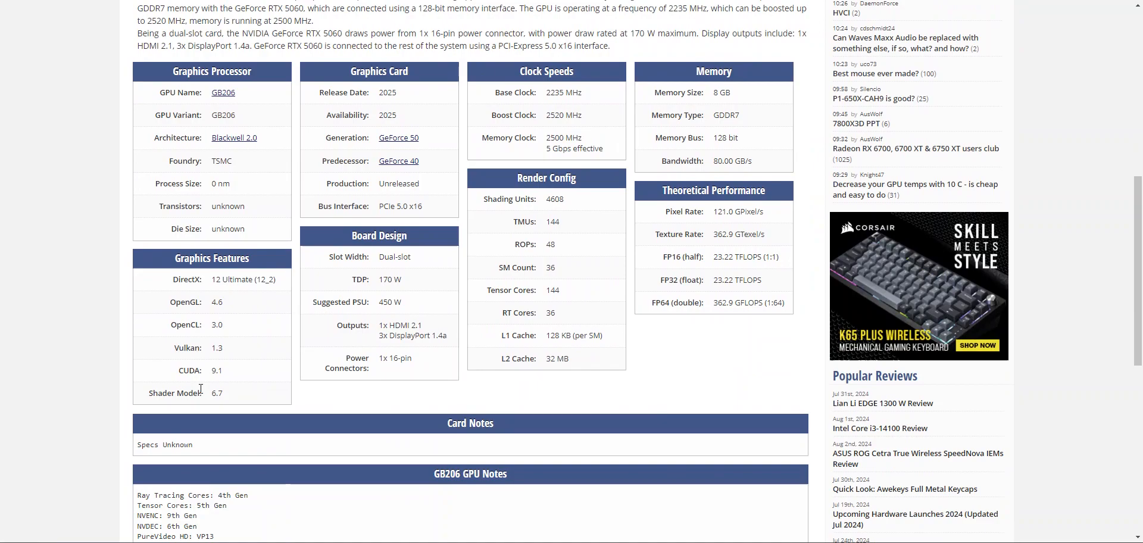
double_click(217, 370)
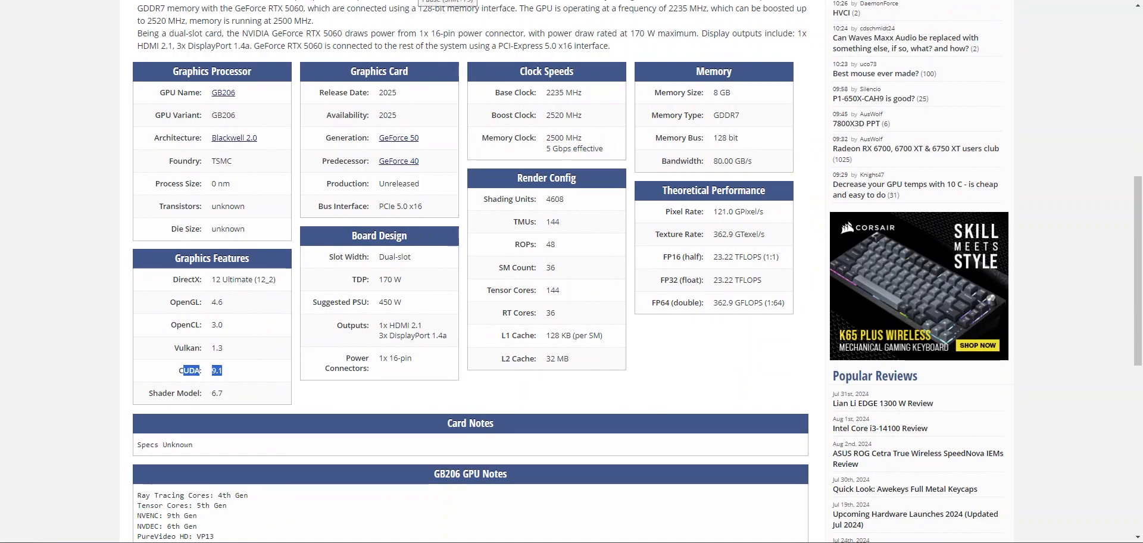
scroll(up, 3)
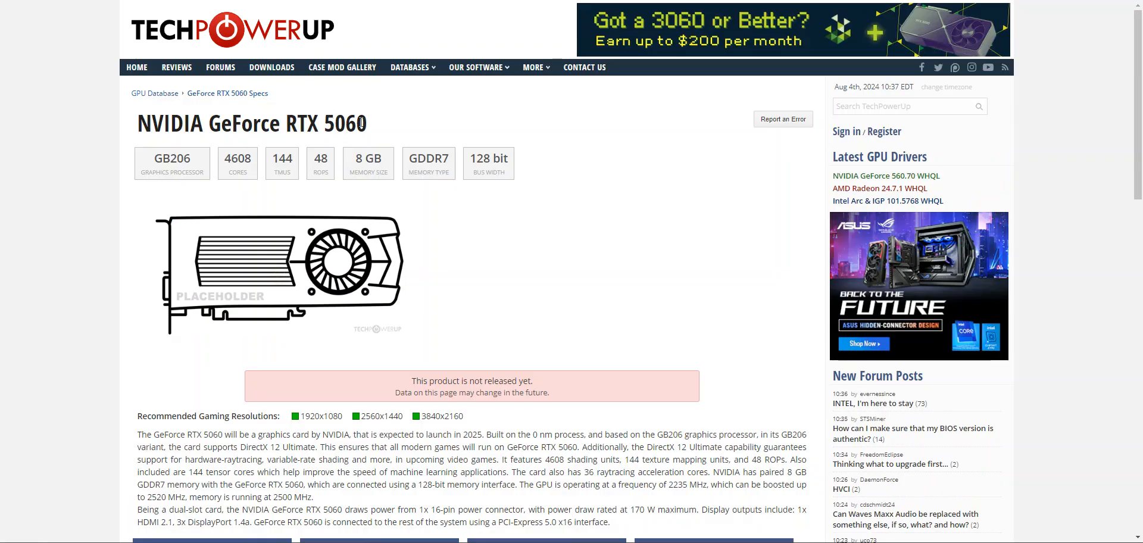
double_click(355, 124)
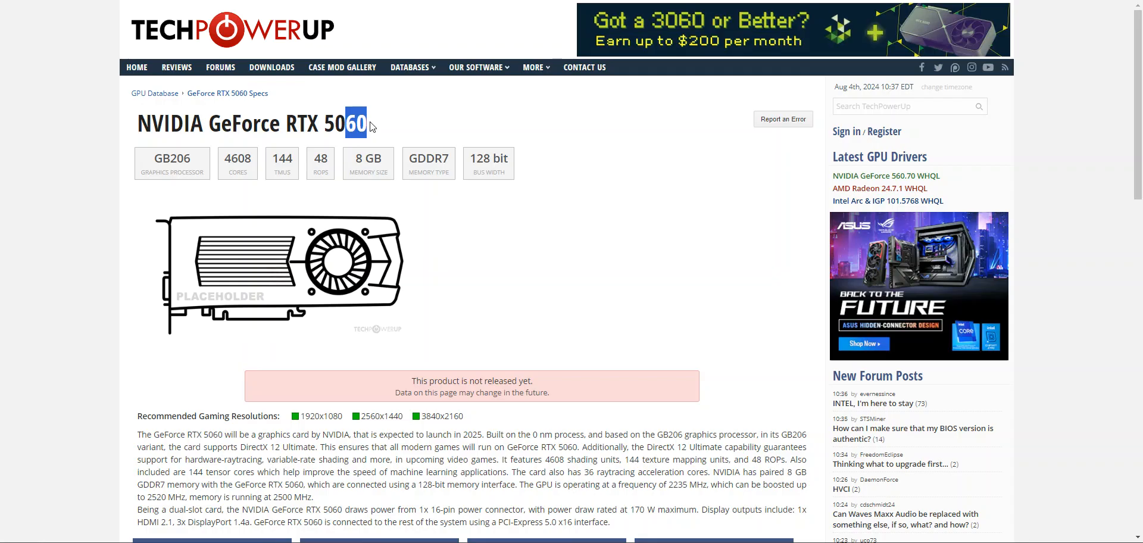
click(330, 123)
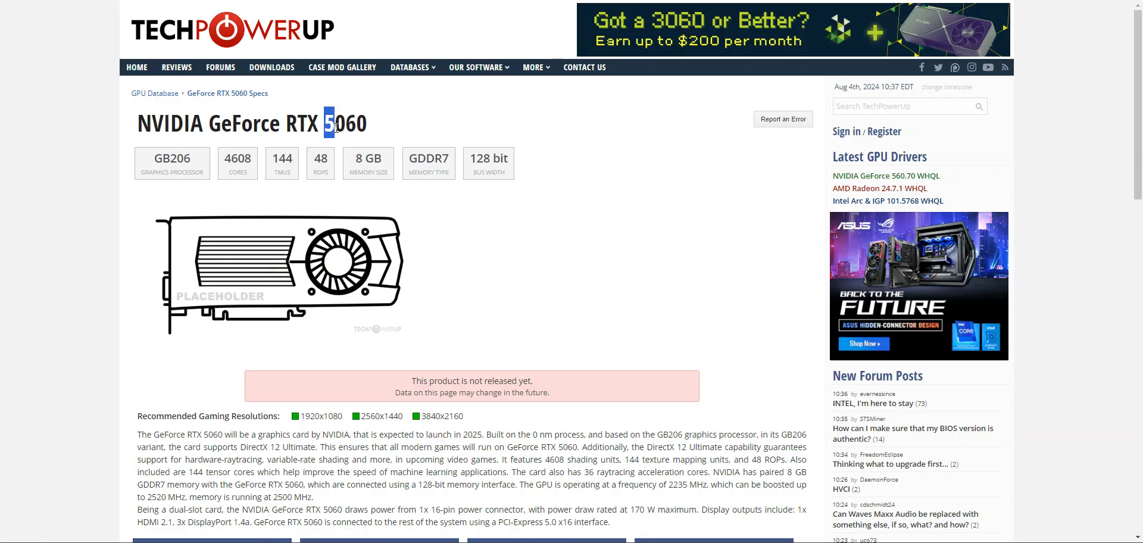
double_click(345, 123)
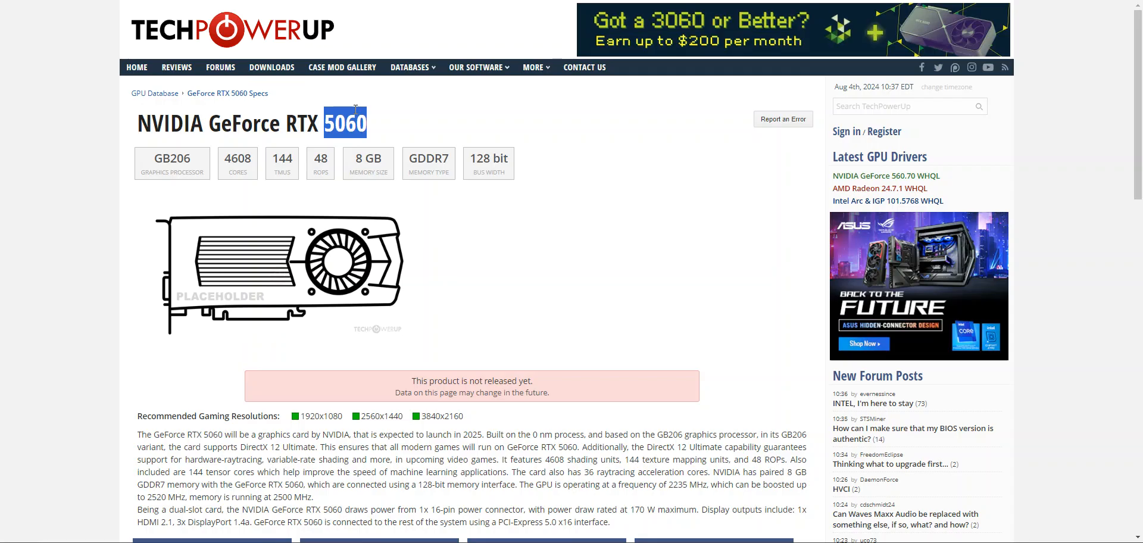
mouse_move(348, 159)
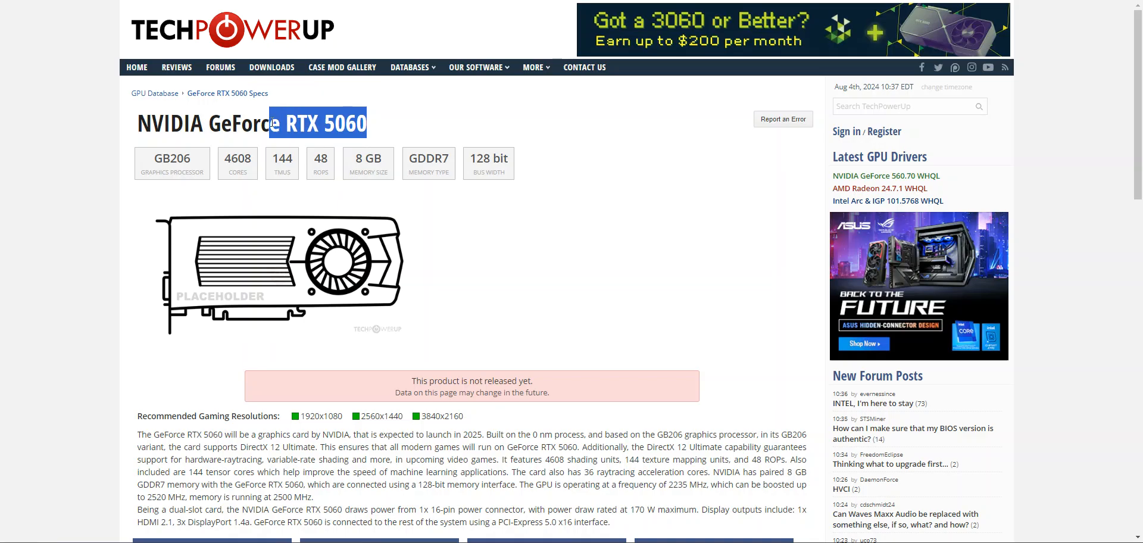
click(208, 130)
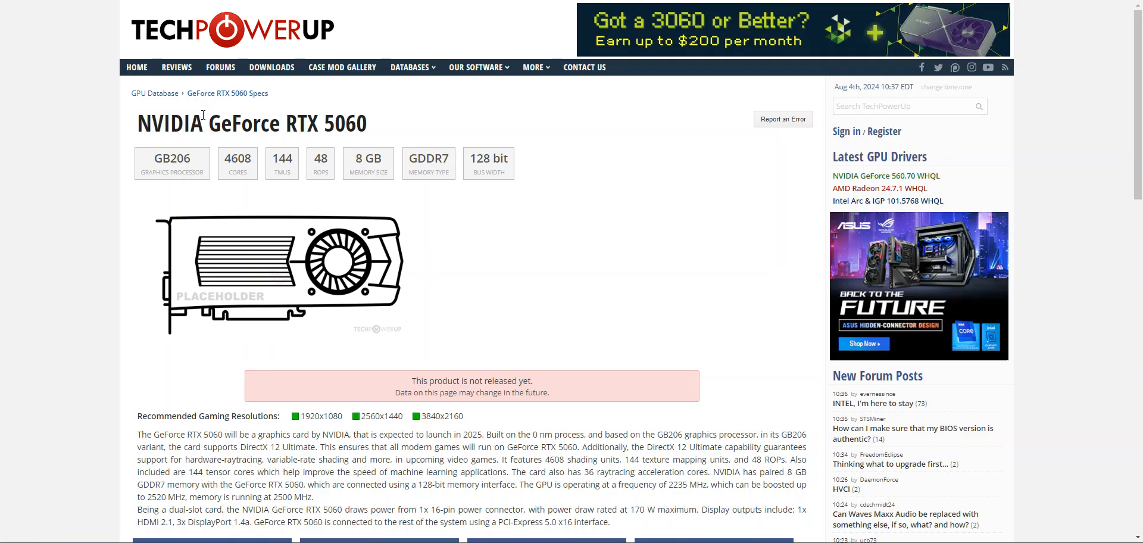
mouse_move(204, 107)
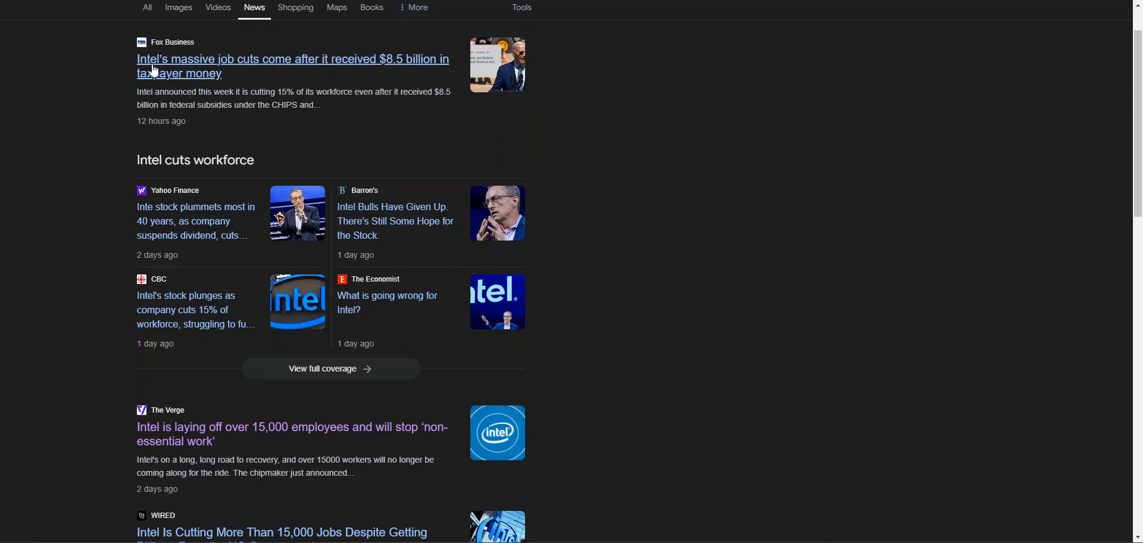
mouse_move(331, 67)
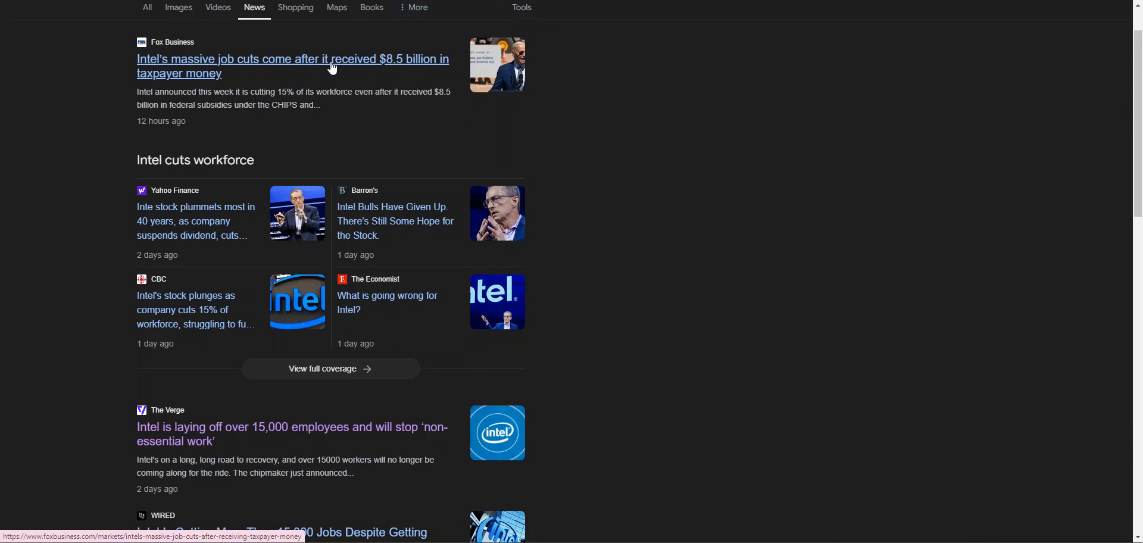
Step: Scroll through the Intel job-cut news articles and back to the top
scroll(down, 3)
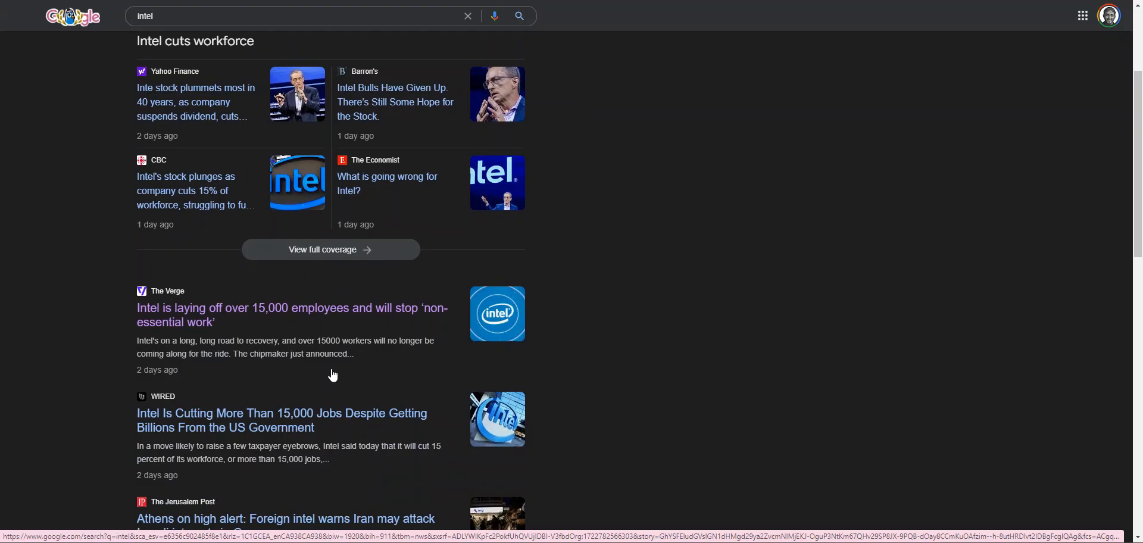
scroll(up, 3)
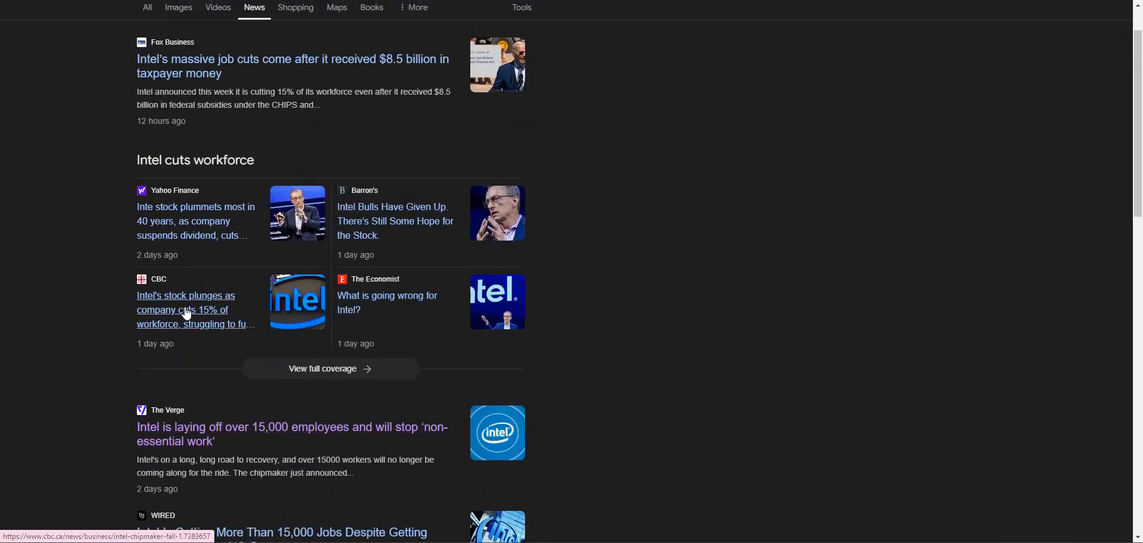
mouse_move(152, 319)
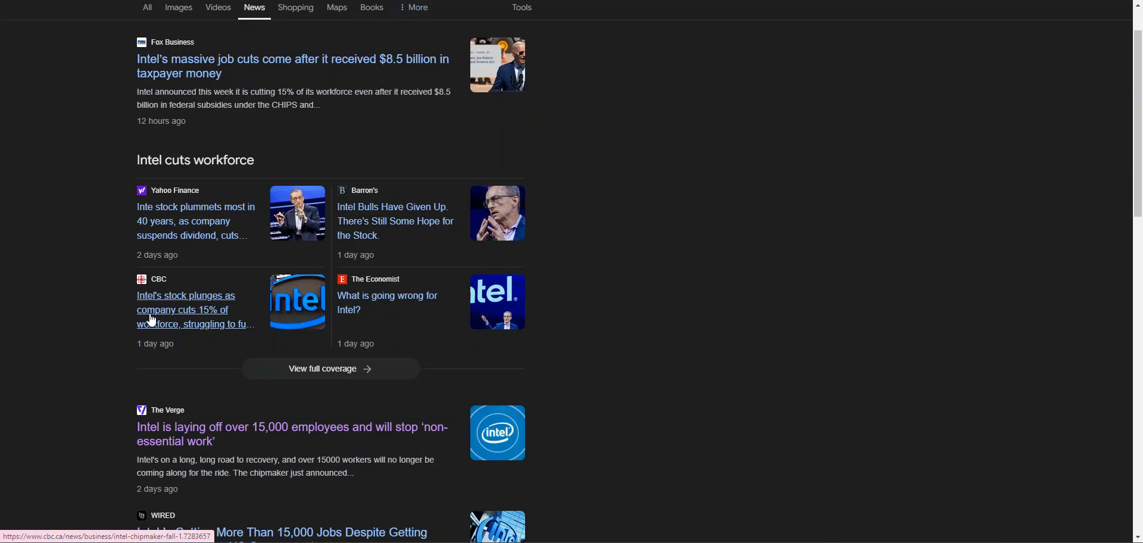
mouse_move(159, 228)
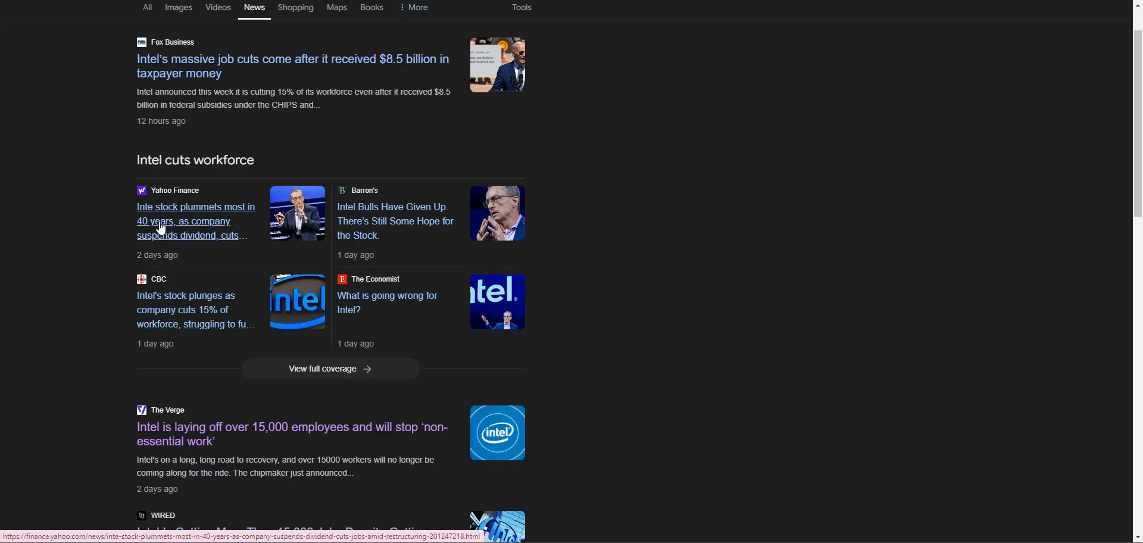
mouse_move(155, 222)
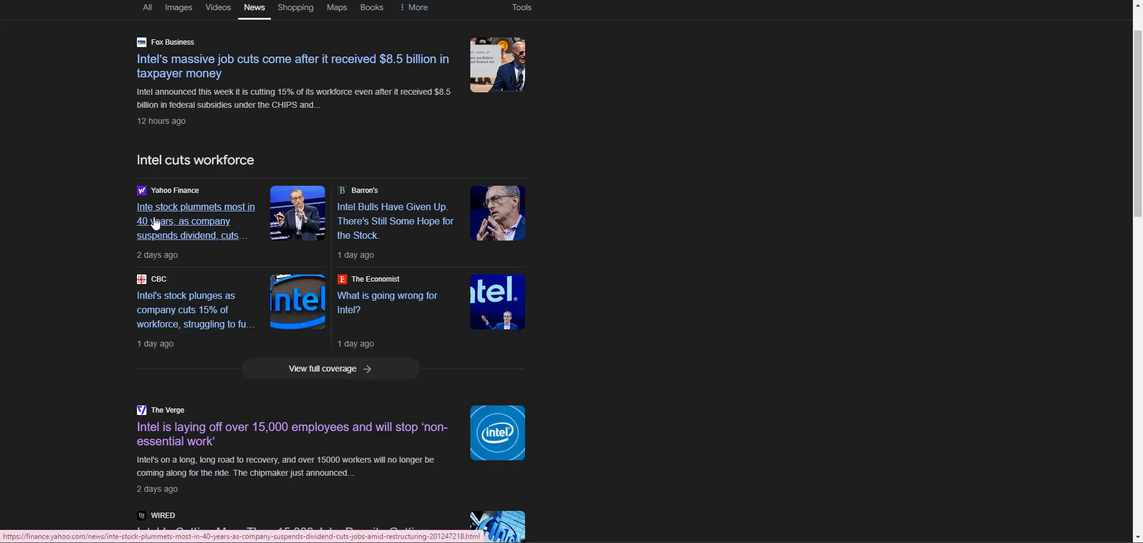
mouse_move(184, 205)
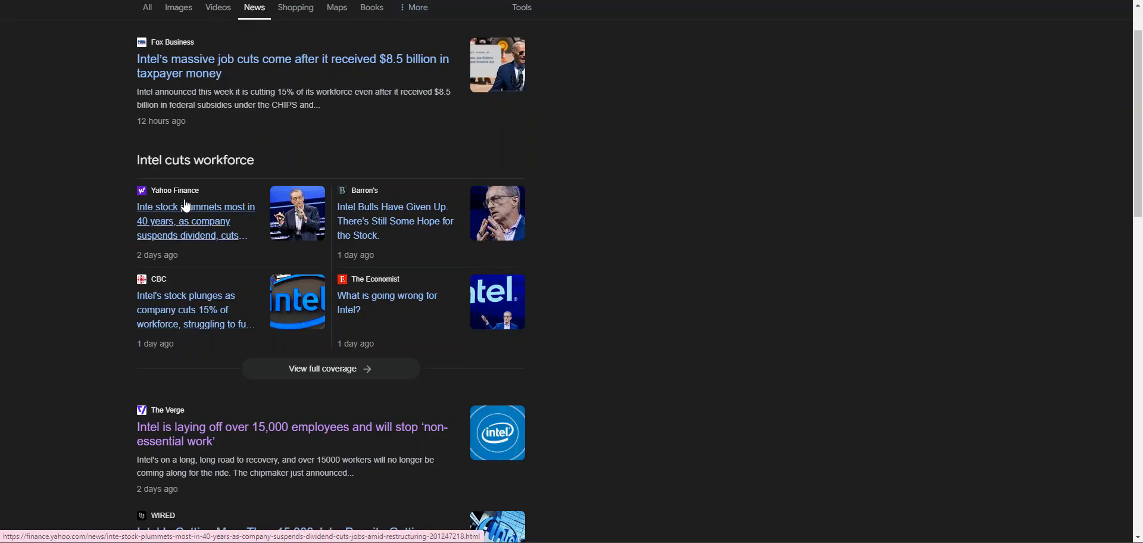
mouse_move(287, 162)
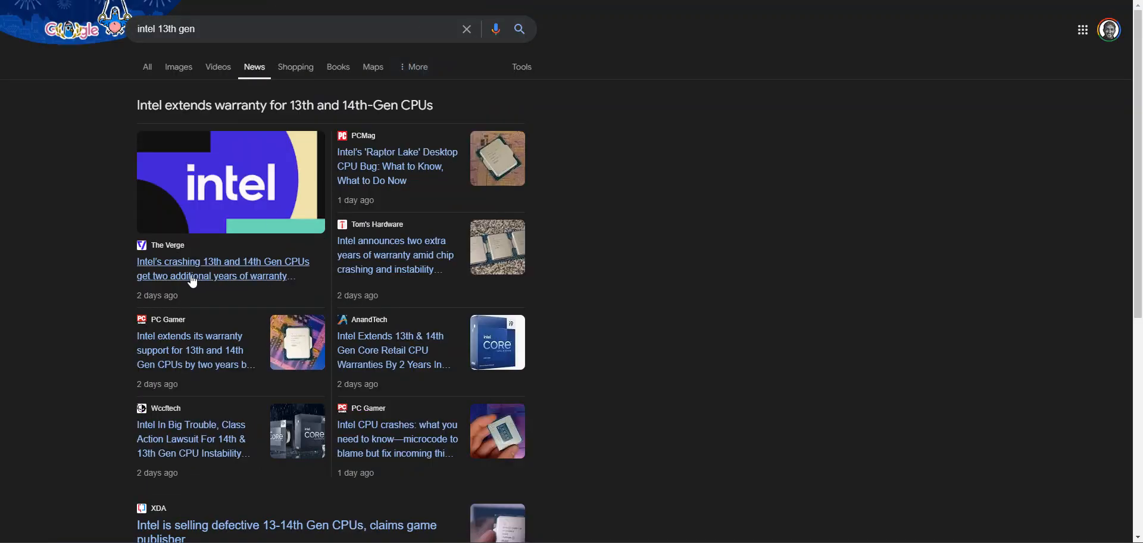
mouse_move(268, 274)
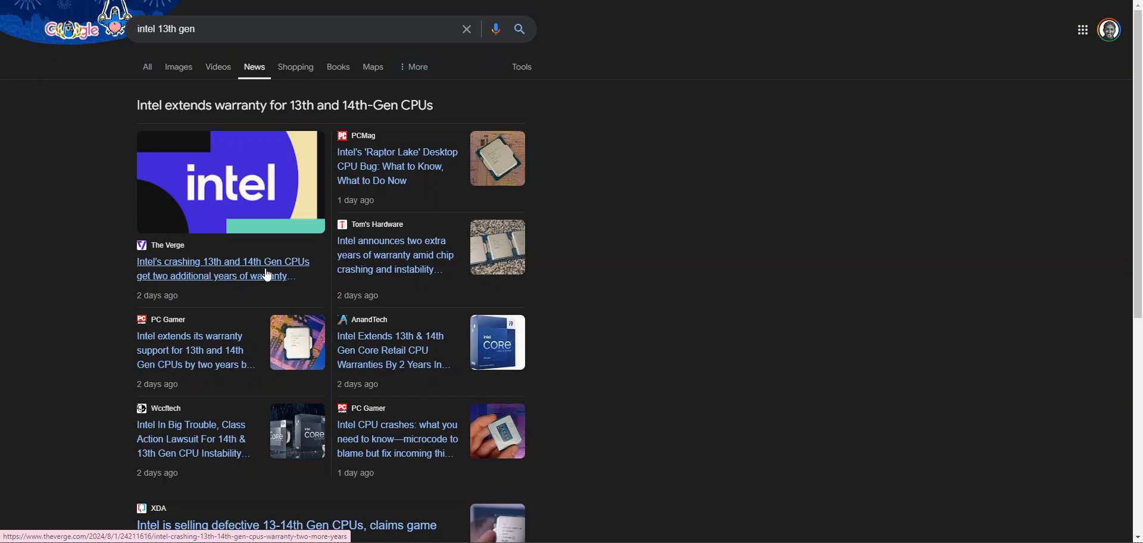
mouse_move(282, 281)
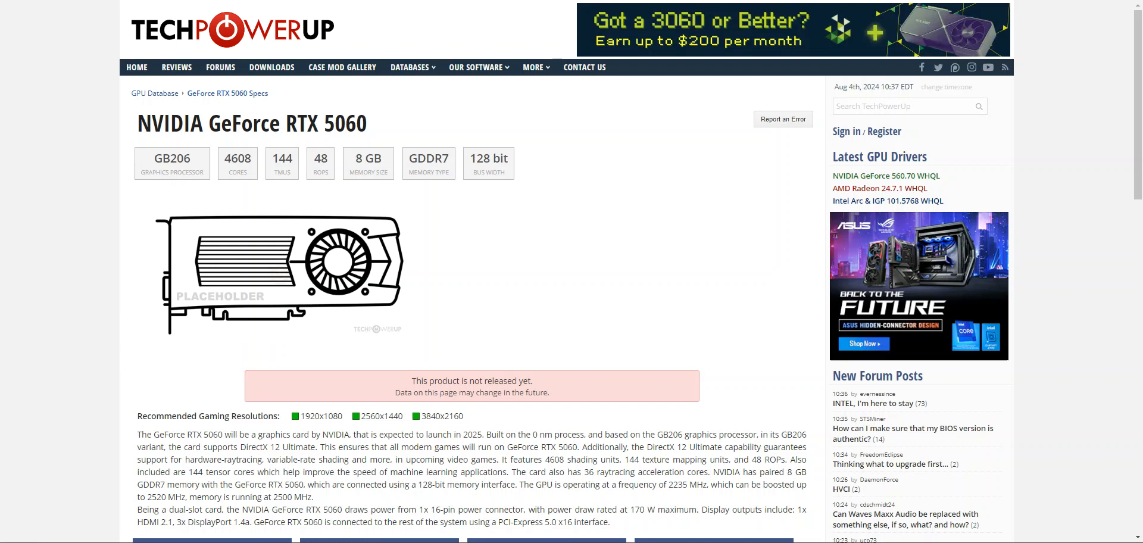
mouse_move(367, 163)
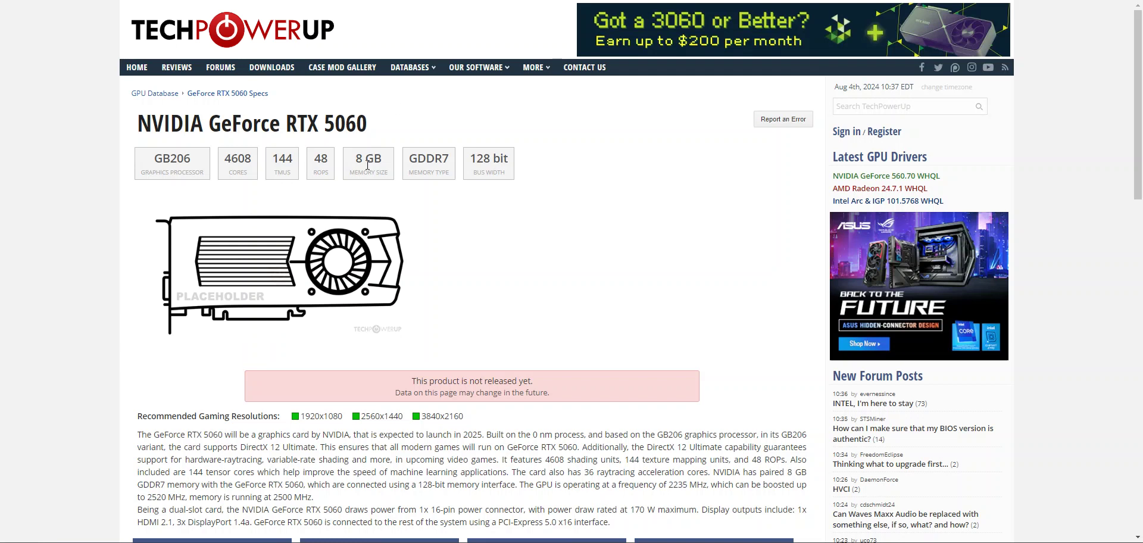
mouse_move(348, 143)
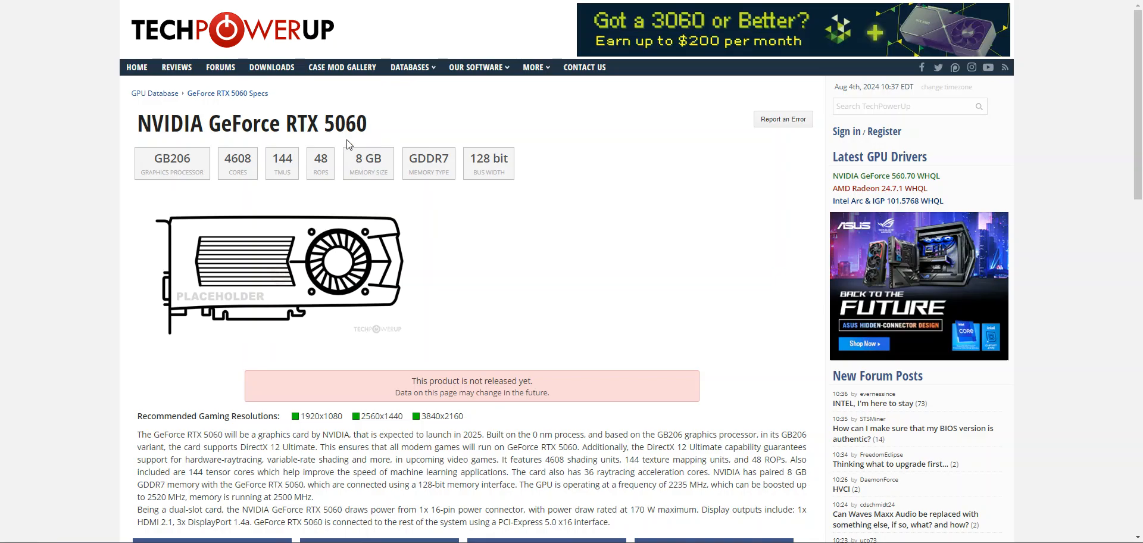
Step: Highlight the 5060 model number in the title and the GDDR7 memory type
double_click(343, 123)
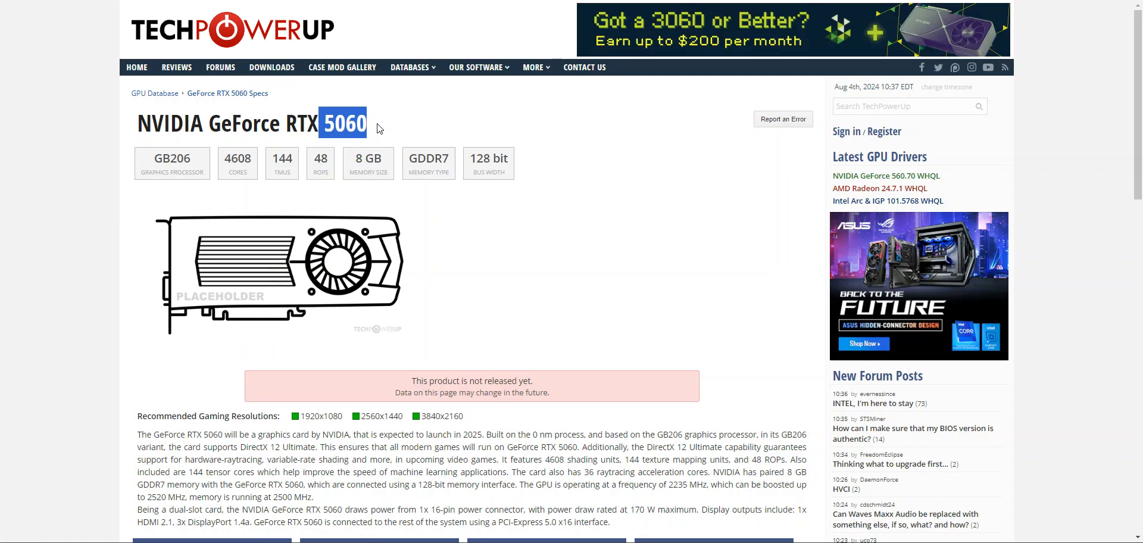
triple_click(251, 122)
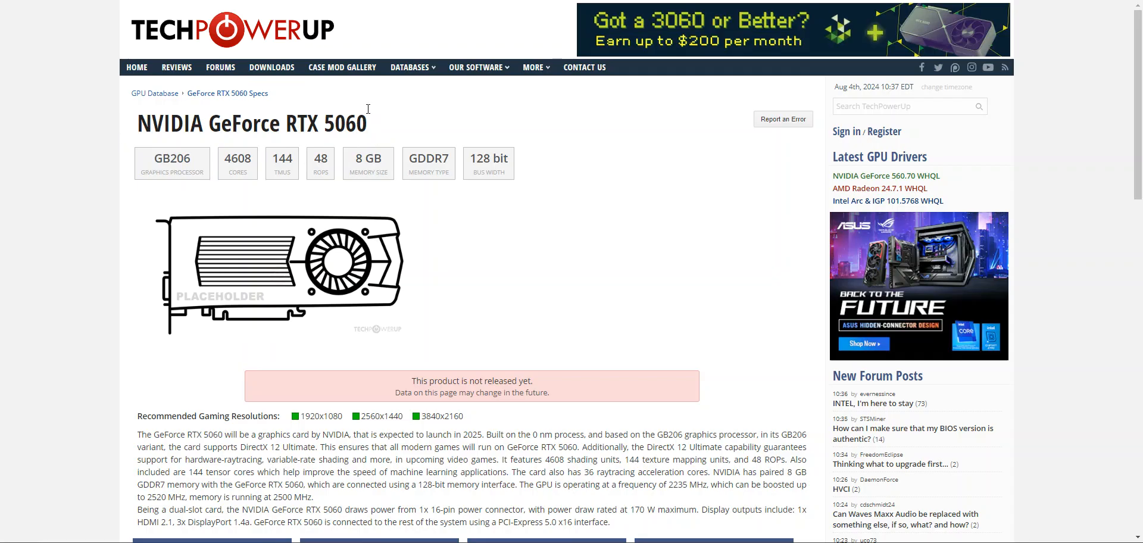
mouse_move(386, 107)
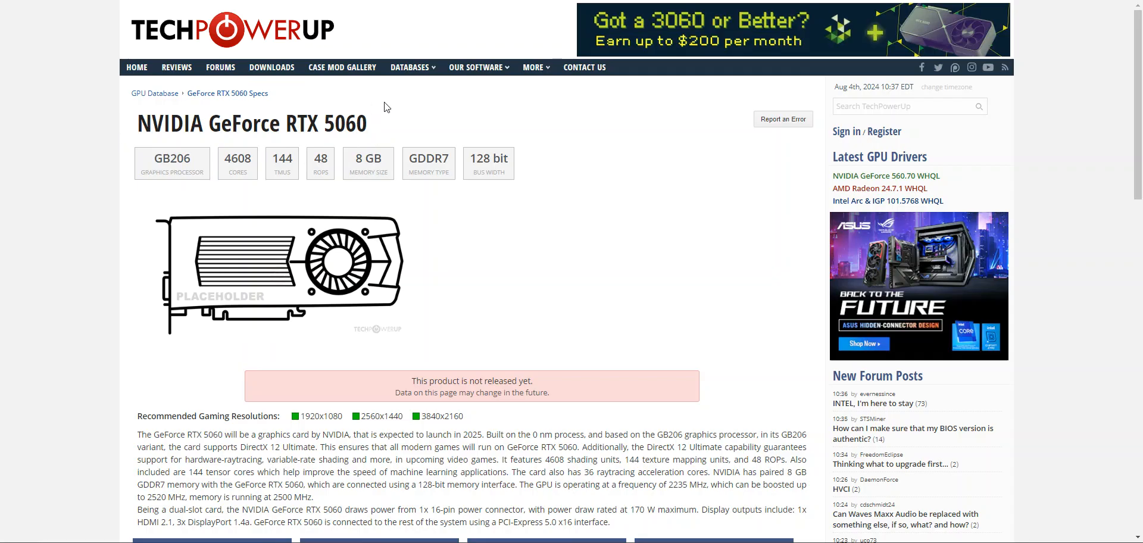
mouse_move(387, 101)
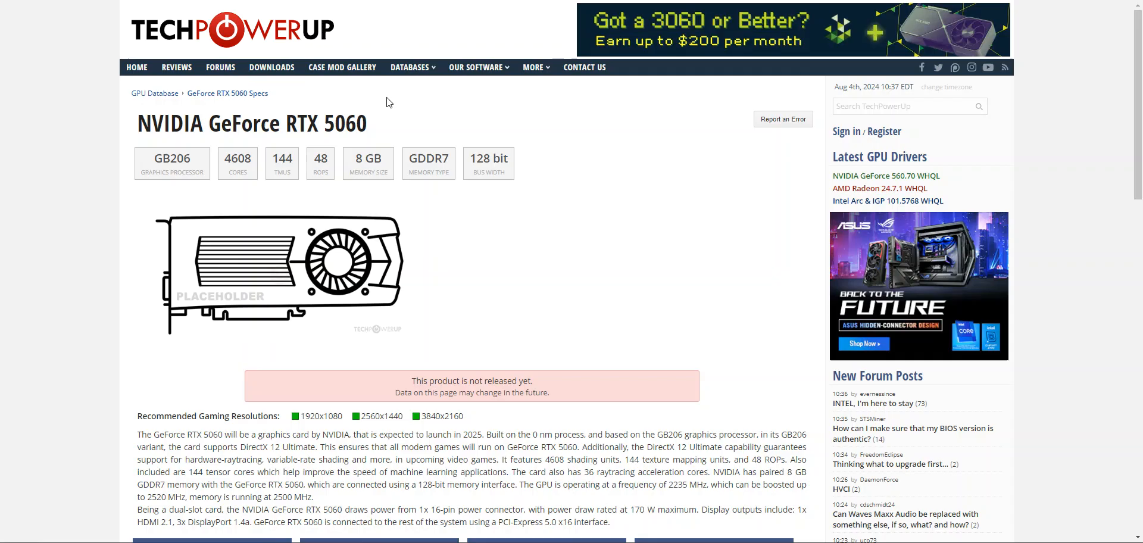
mouse_move(384, 101)
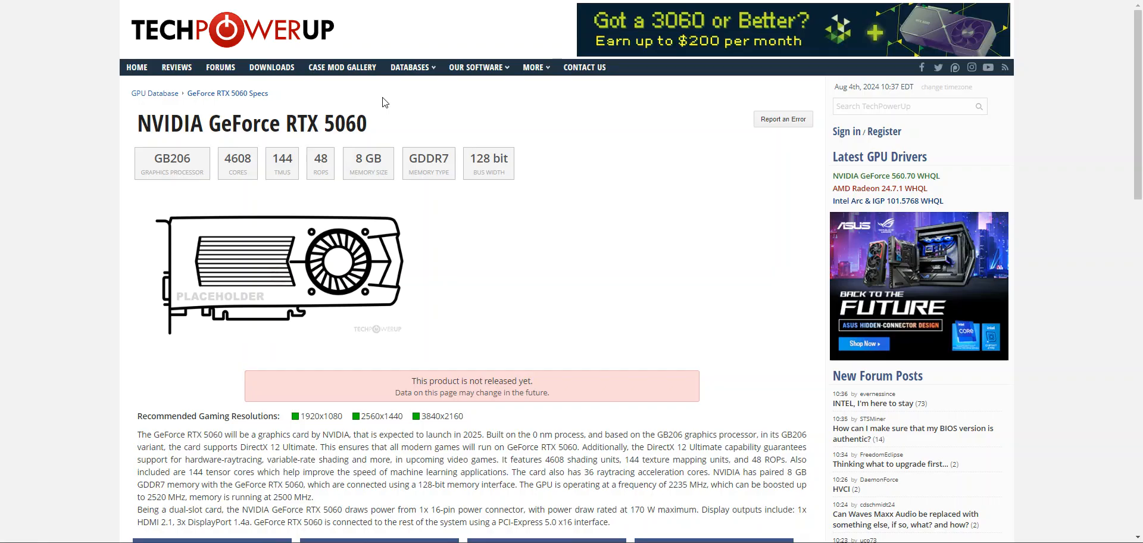
mouse_move(410, 152)
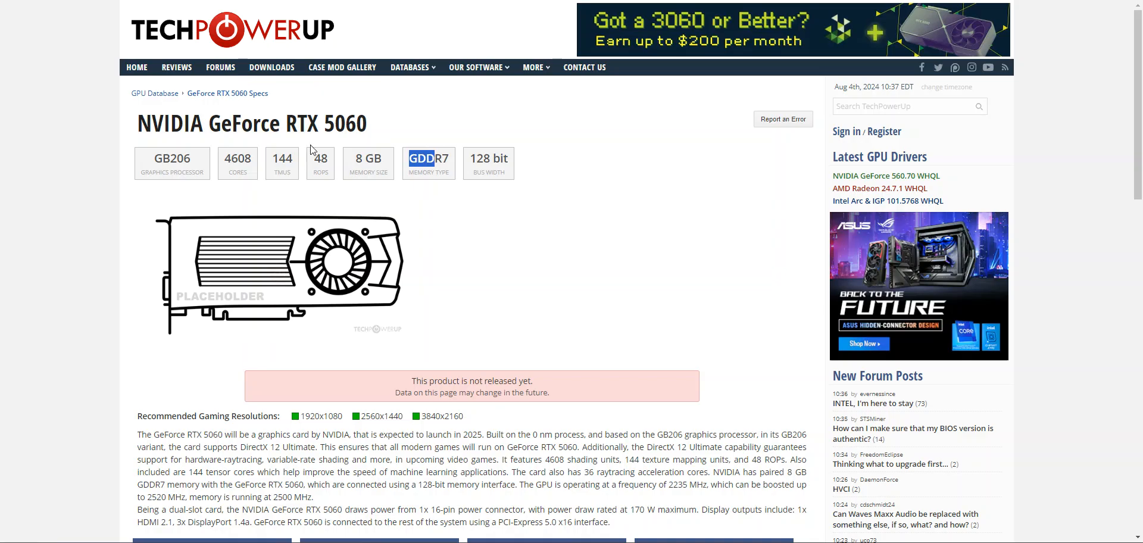
double_click(344, 123)
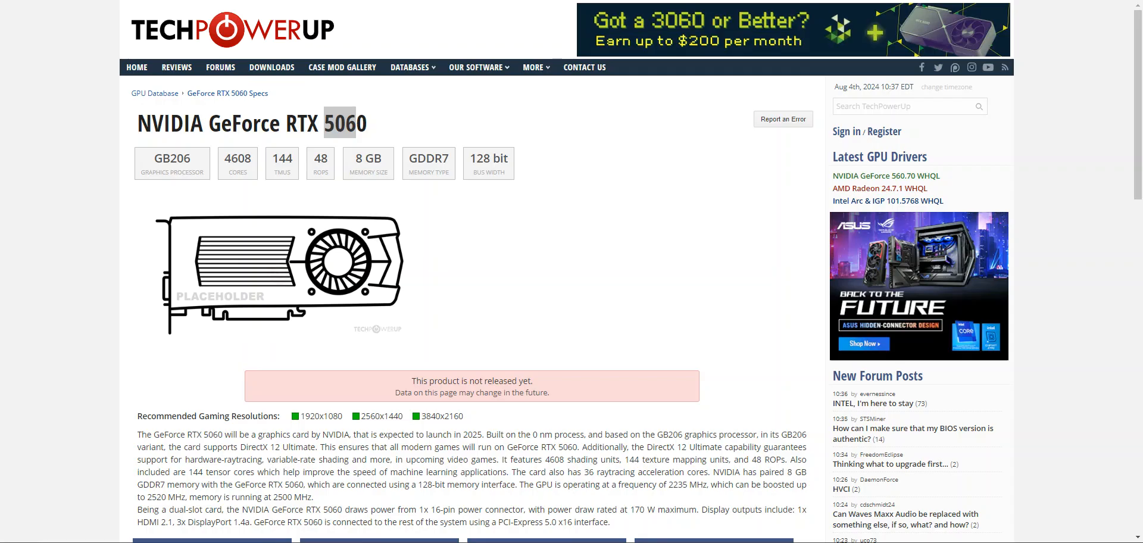
mouse_move(522, 221)
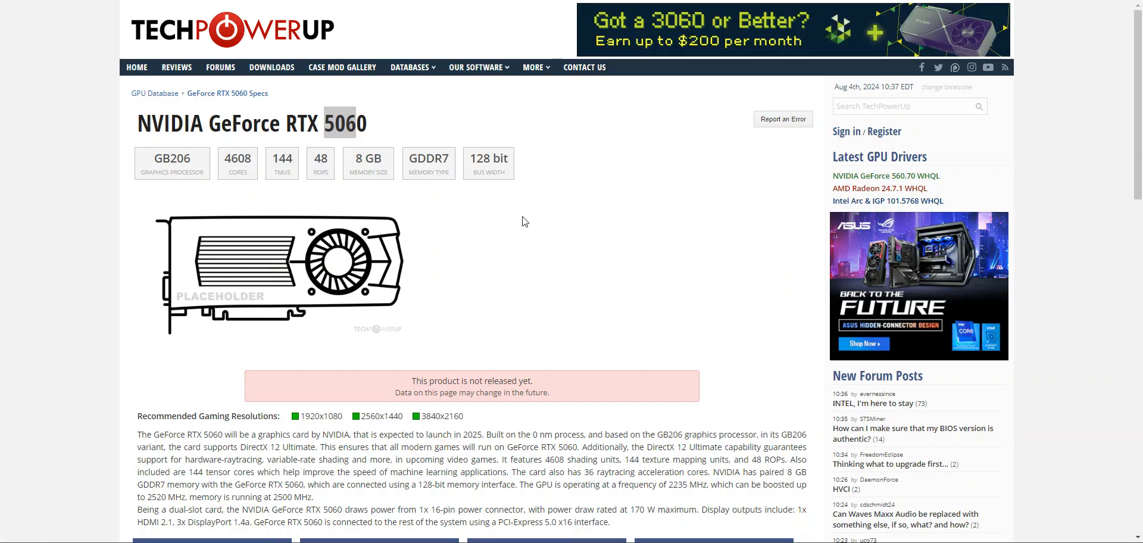
Step: Scroll to the spec tables and open the DATABASES menu
scroll(down, 3)
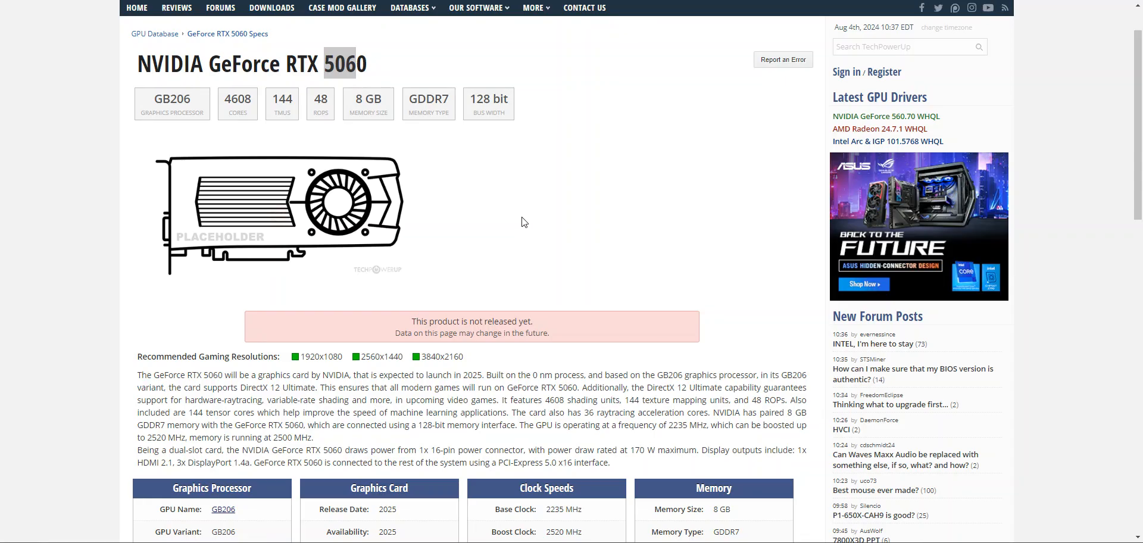
click(411, 8)
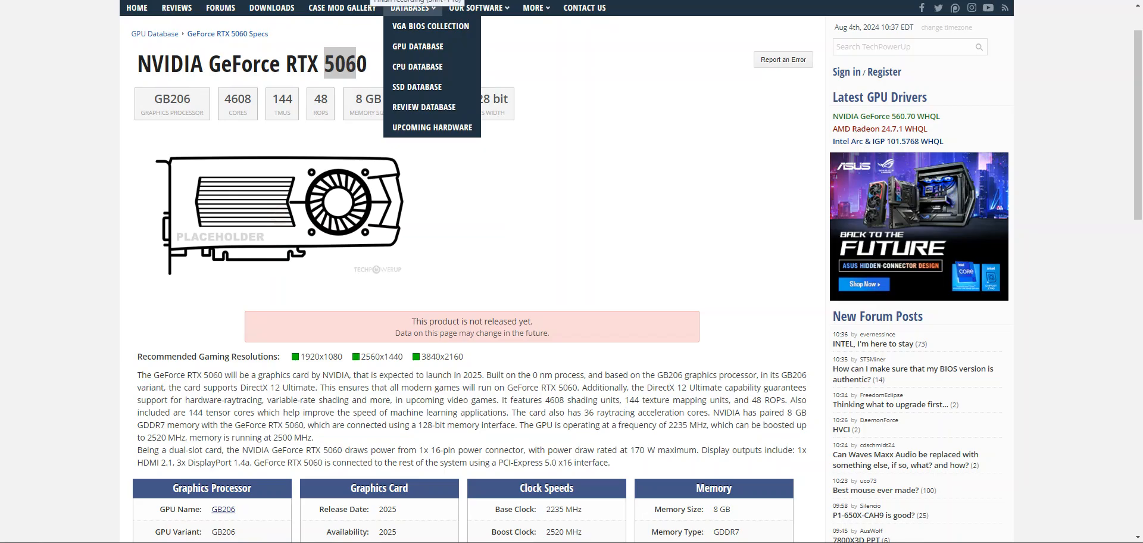